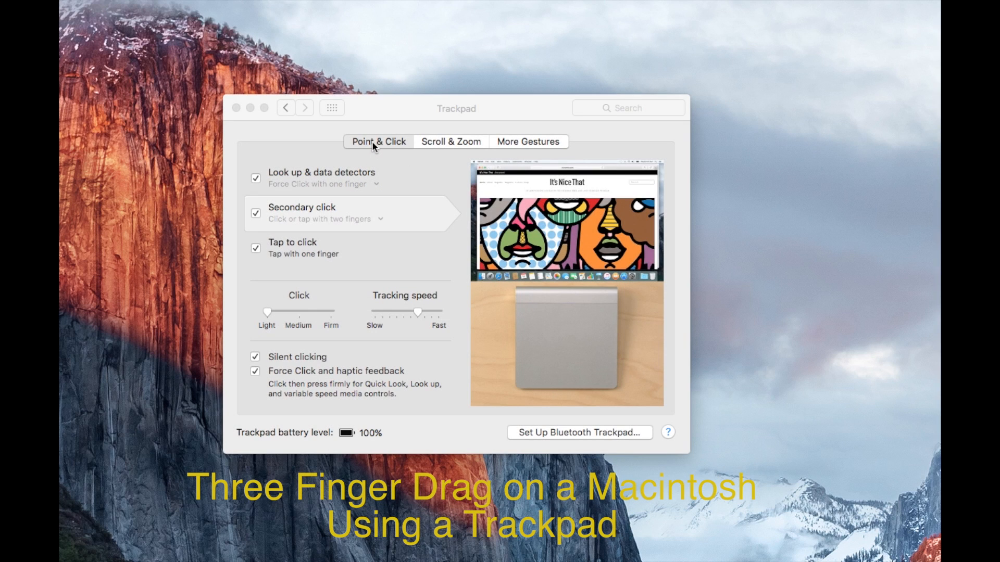
# Review the Point & Click trackpad settings, peeking at the secondary click choices without changing them.
pyautogui.click(377, 142)
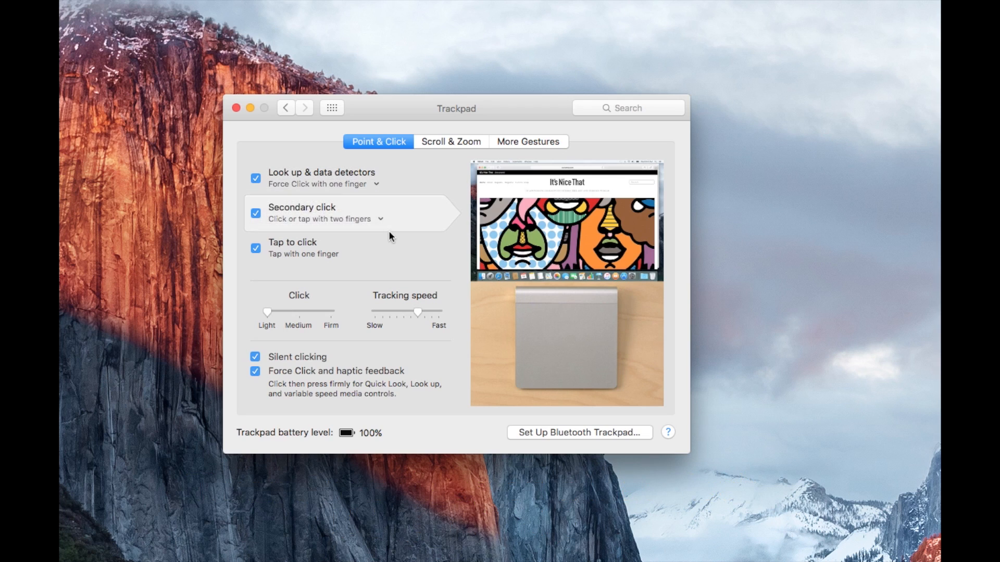
pyautogui.click(379, 219)
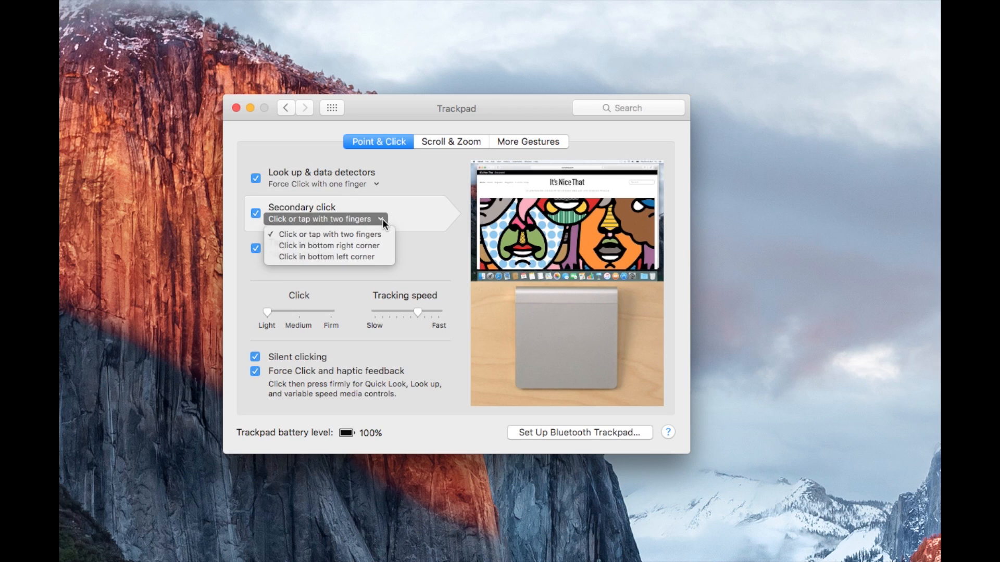
pyautogui.click(450, 142)
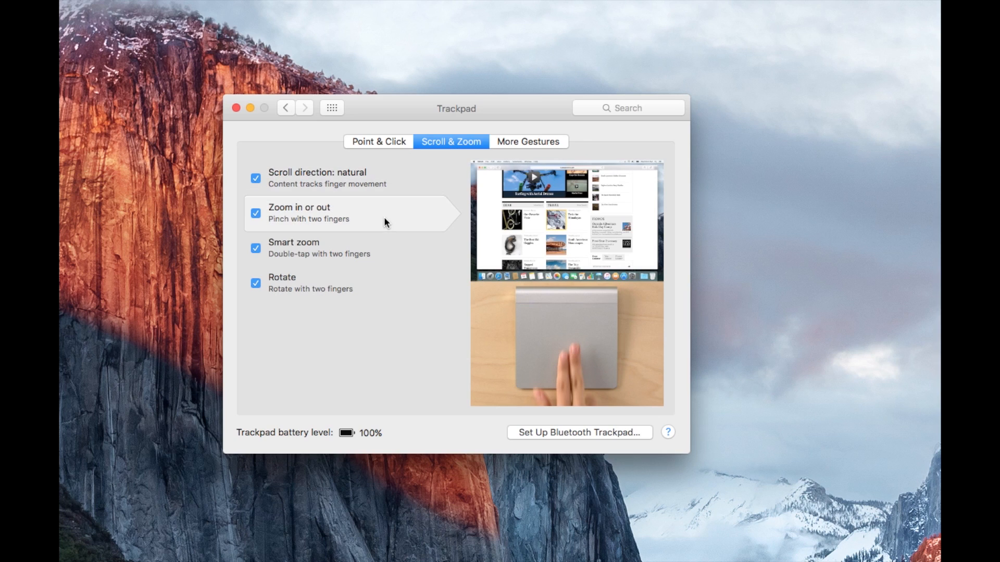
pyautogui.moveTo(378, 258)
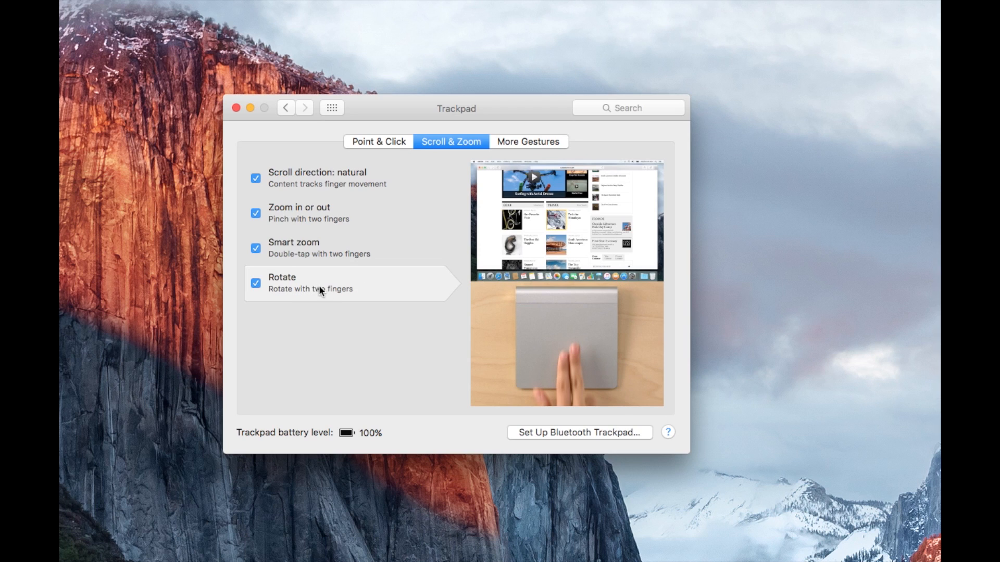
# Review the More Gestures settings, leaving swipe between pages at two fingers.
pyautogui.click(529, 142)
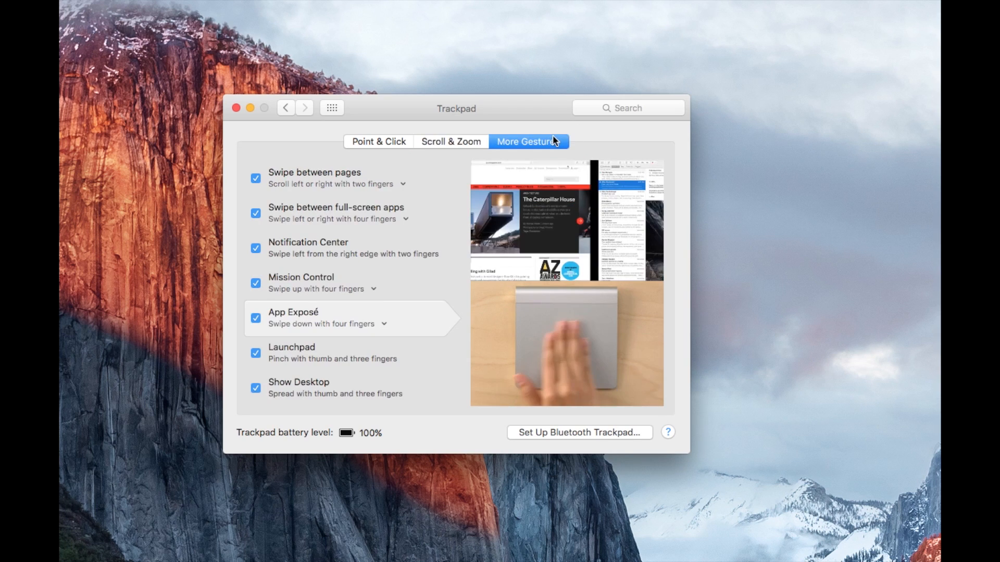
pyautogui.click(334, 183)
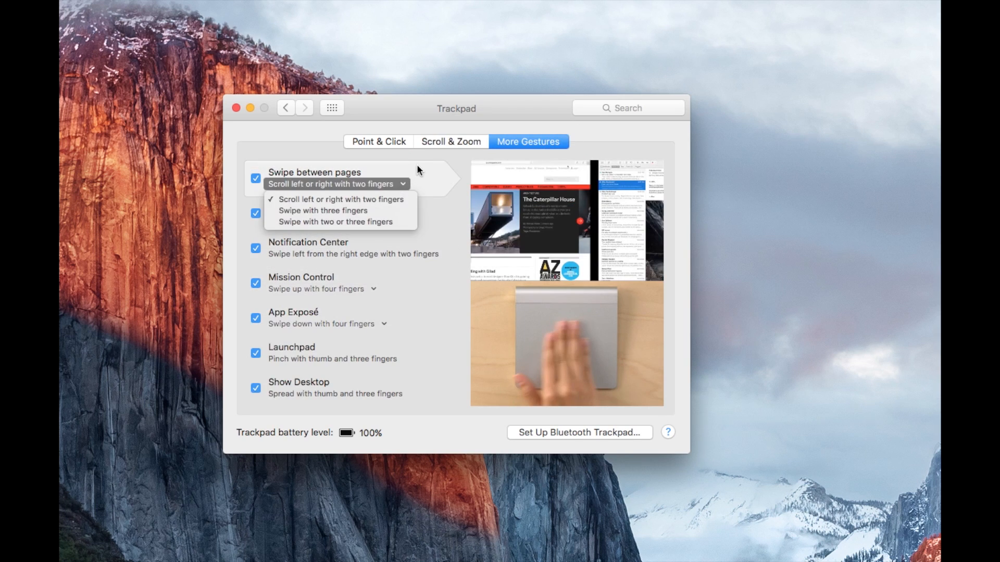
pyautogui.click(323, 211)
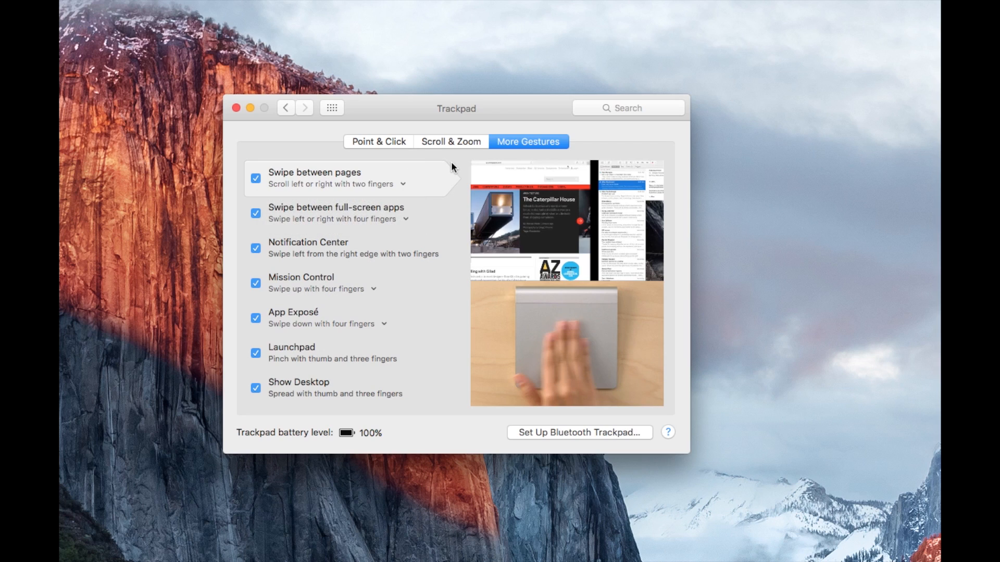
pyautogui.moveTo(455, 216)
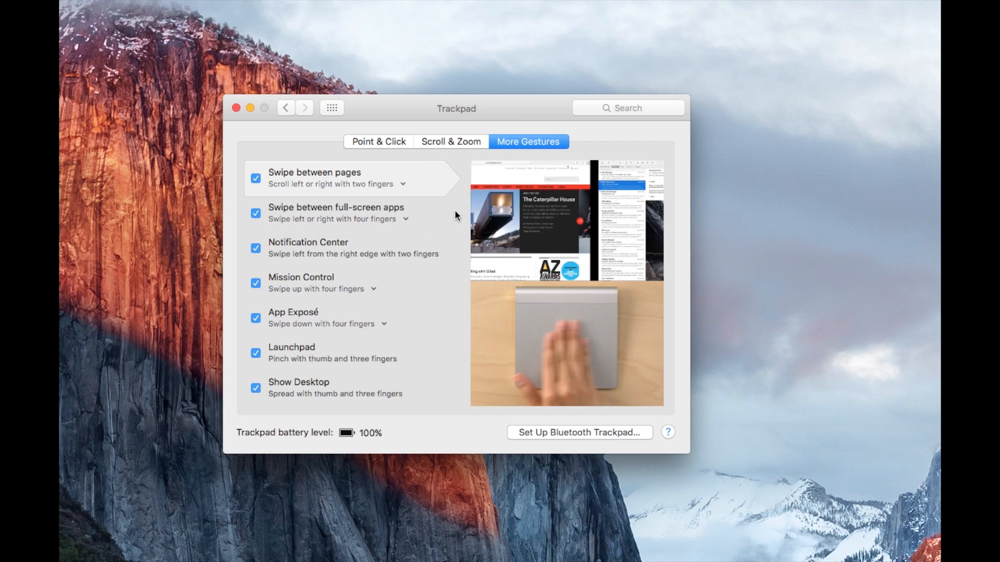
pyautogui.moveTo(441, 288)
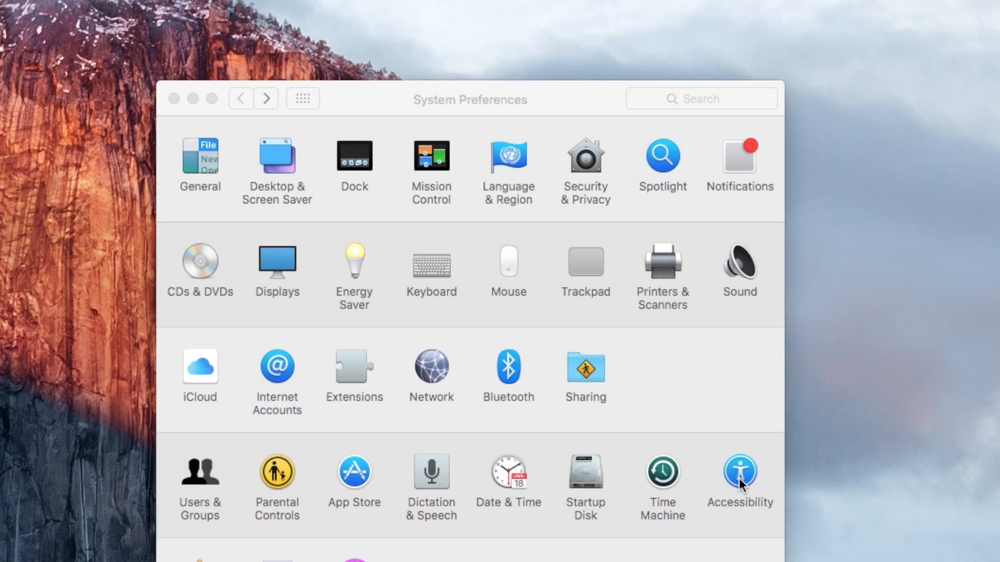
# Reach the Trackpad Options sheet under Accessibility > Mouse & Trackpad.
pyautogui.click(739, 472)
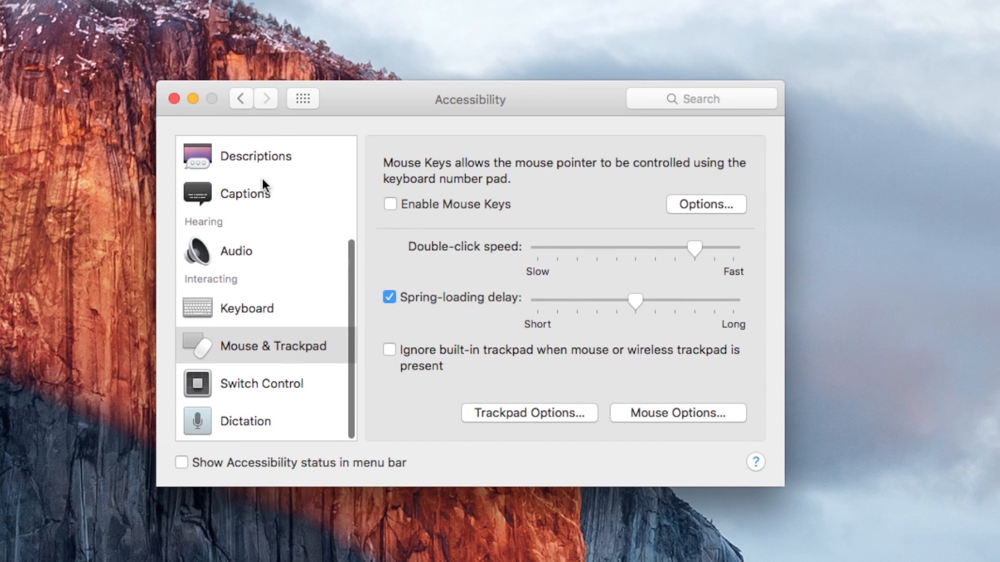
pyautogui.click(246, 308)
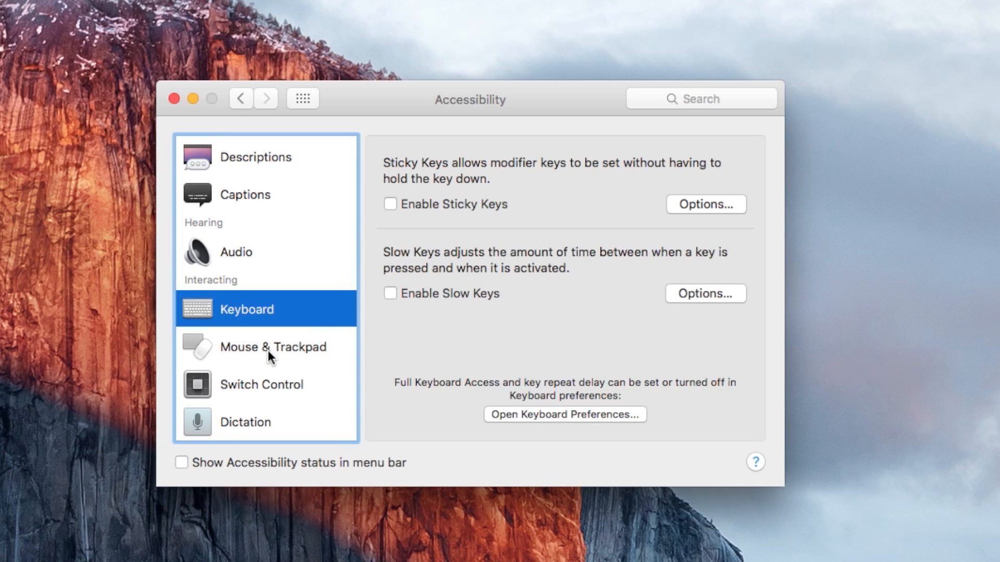
pyautogui.click(271, 347)
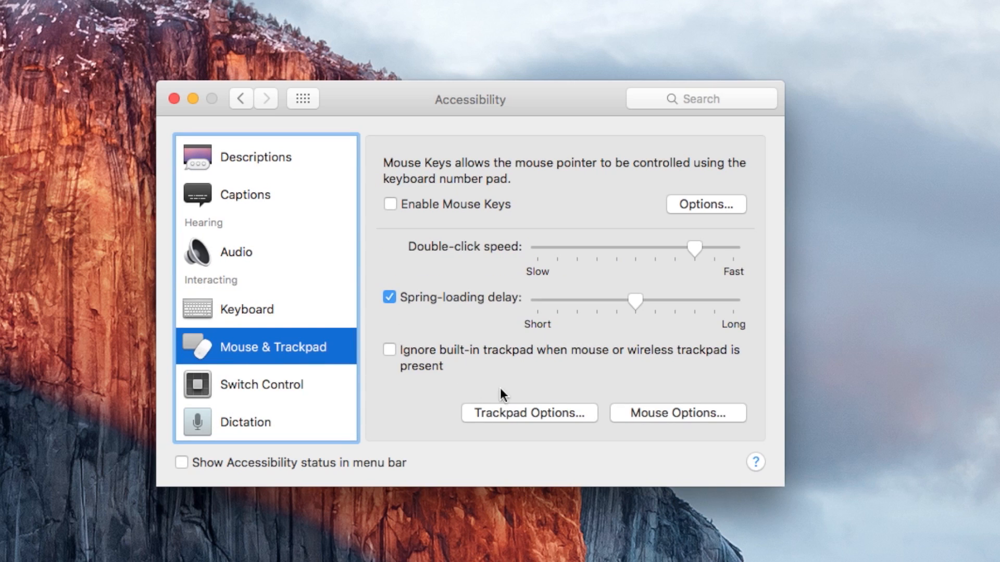
pyautogui.moveTo(532, 427)
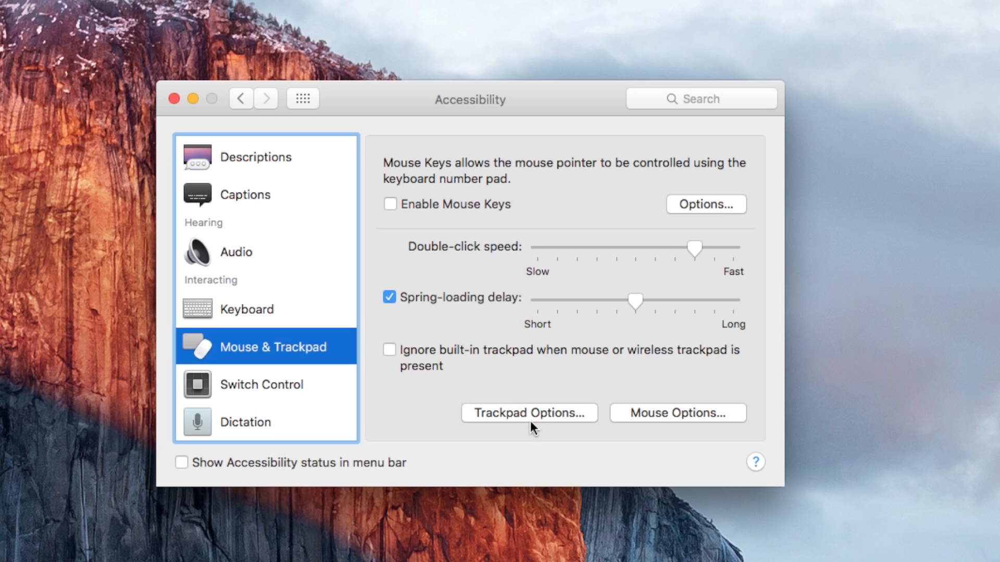
pyautogui.click(529, 413)
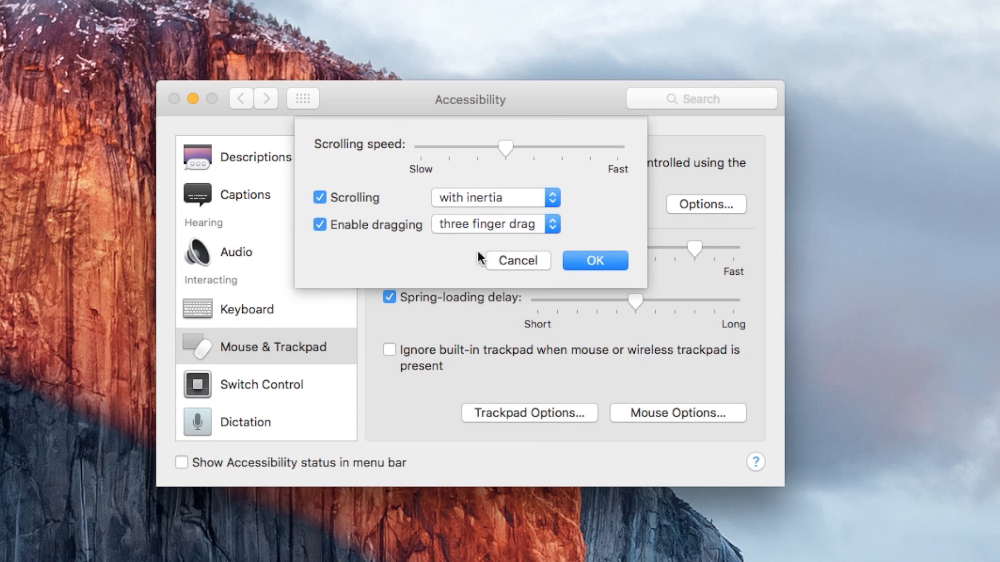
# Re-enable trackpad dragging as three finger drag and confirm with OK.
pyautogui.click(318, 225)
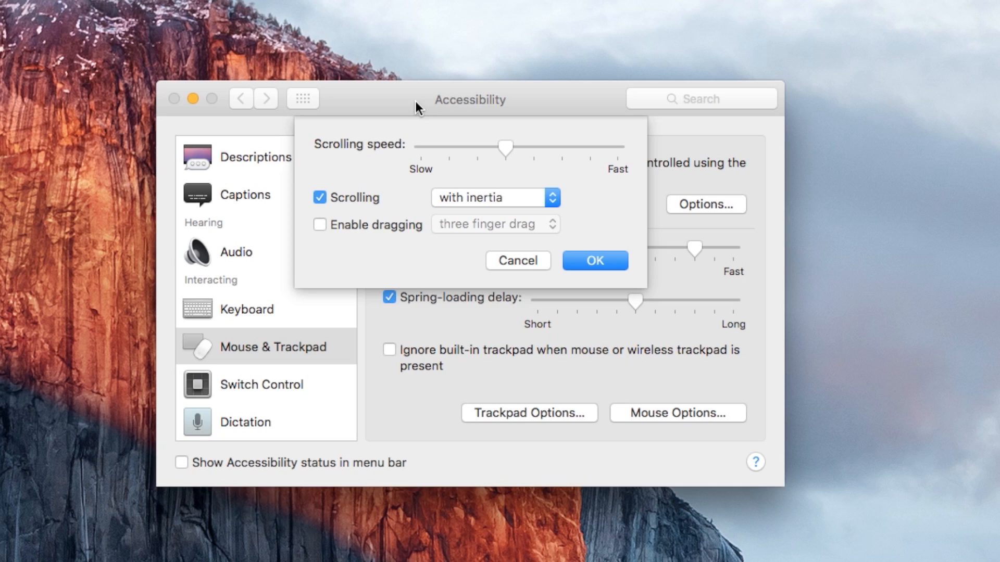
pyautogui.click(319, 225)
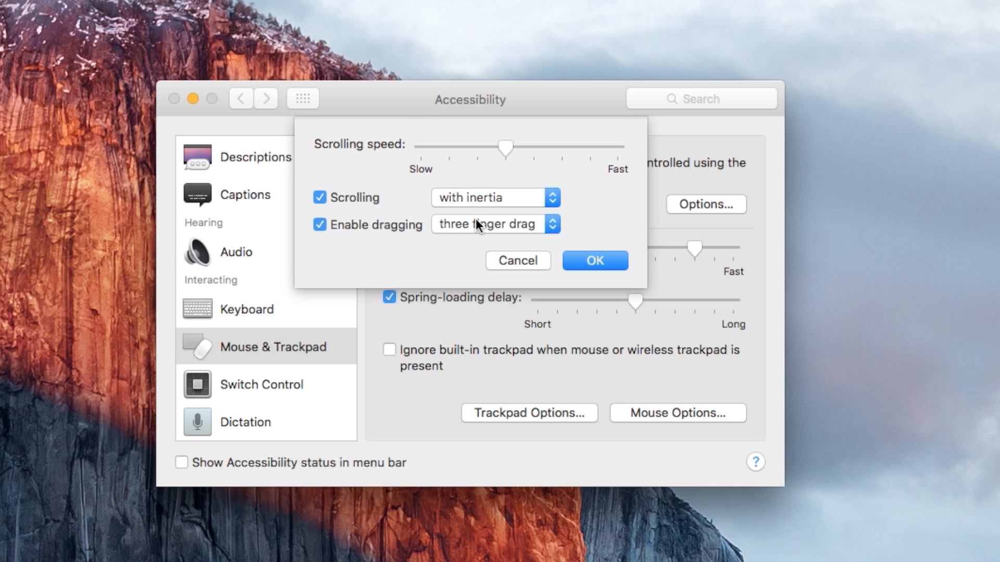
pyautogui.moveTo(496, 226)
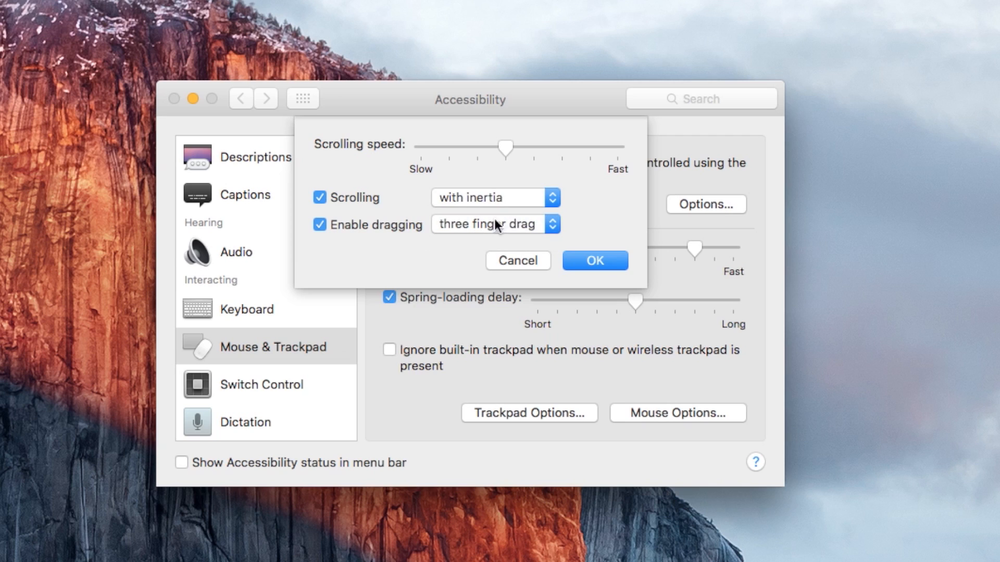
pyautogui.click(593, 261)
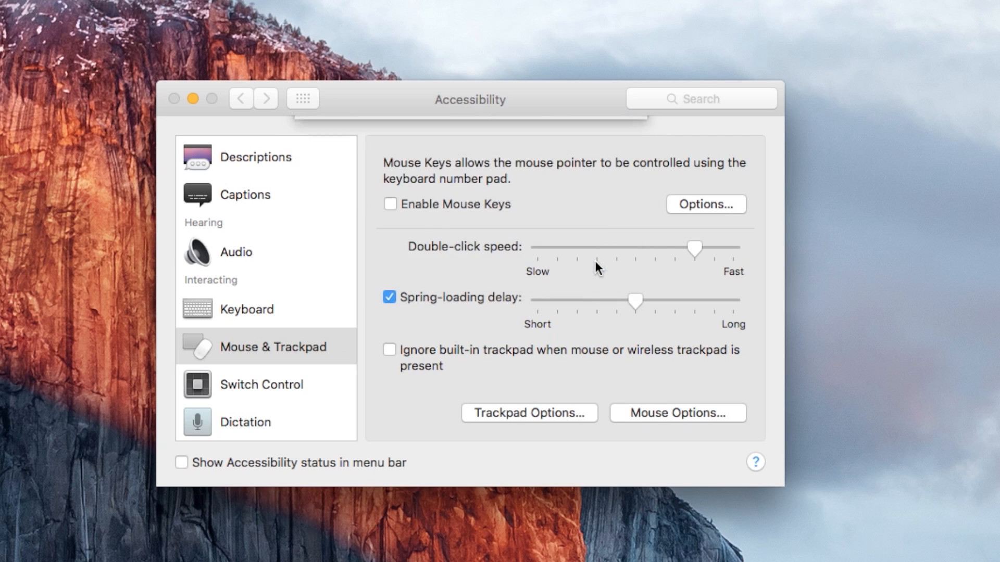
pyautogui.click(271, 346)
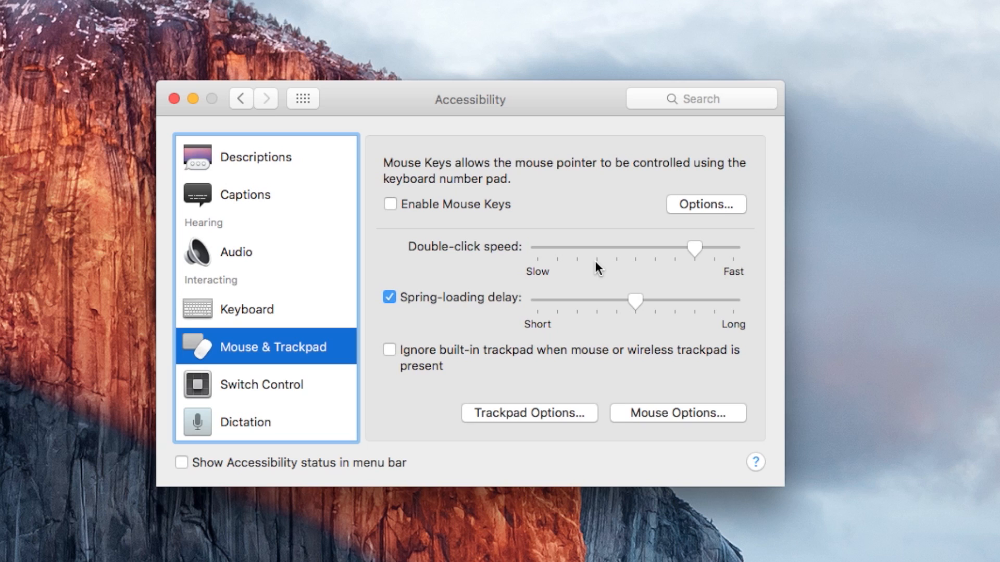